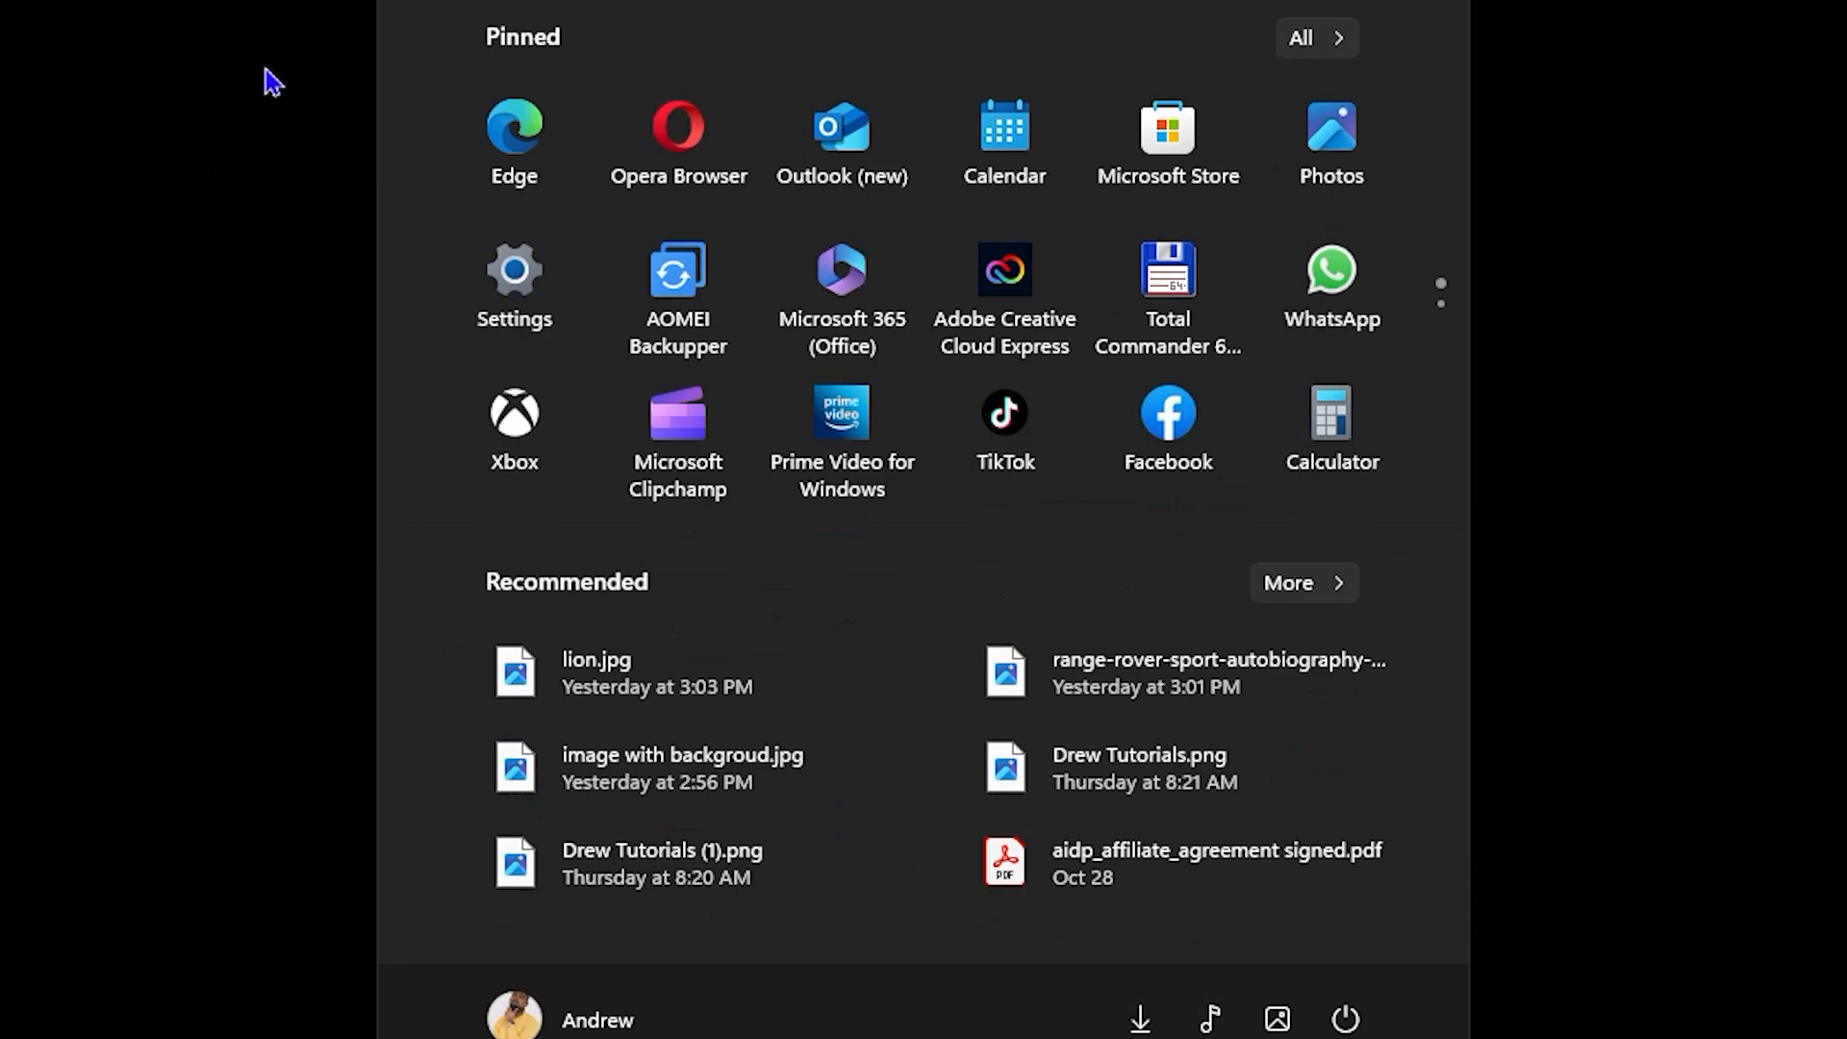
Launch Command Prompt as administrator from a Start search for 'cmd'
text(cmd)
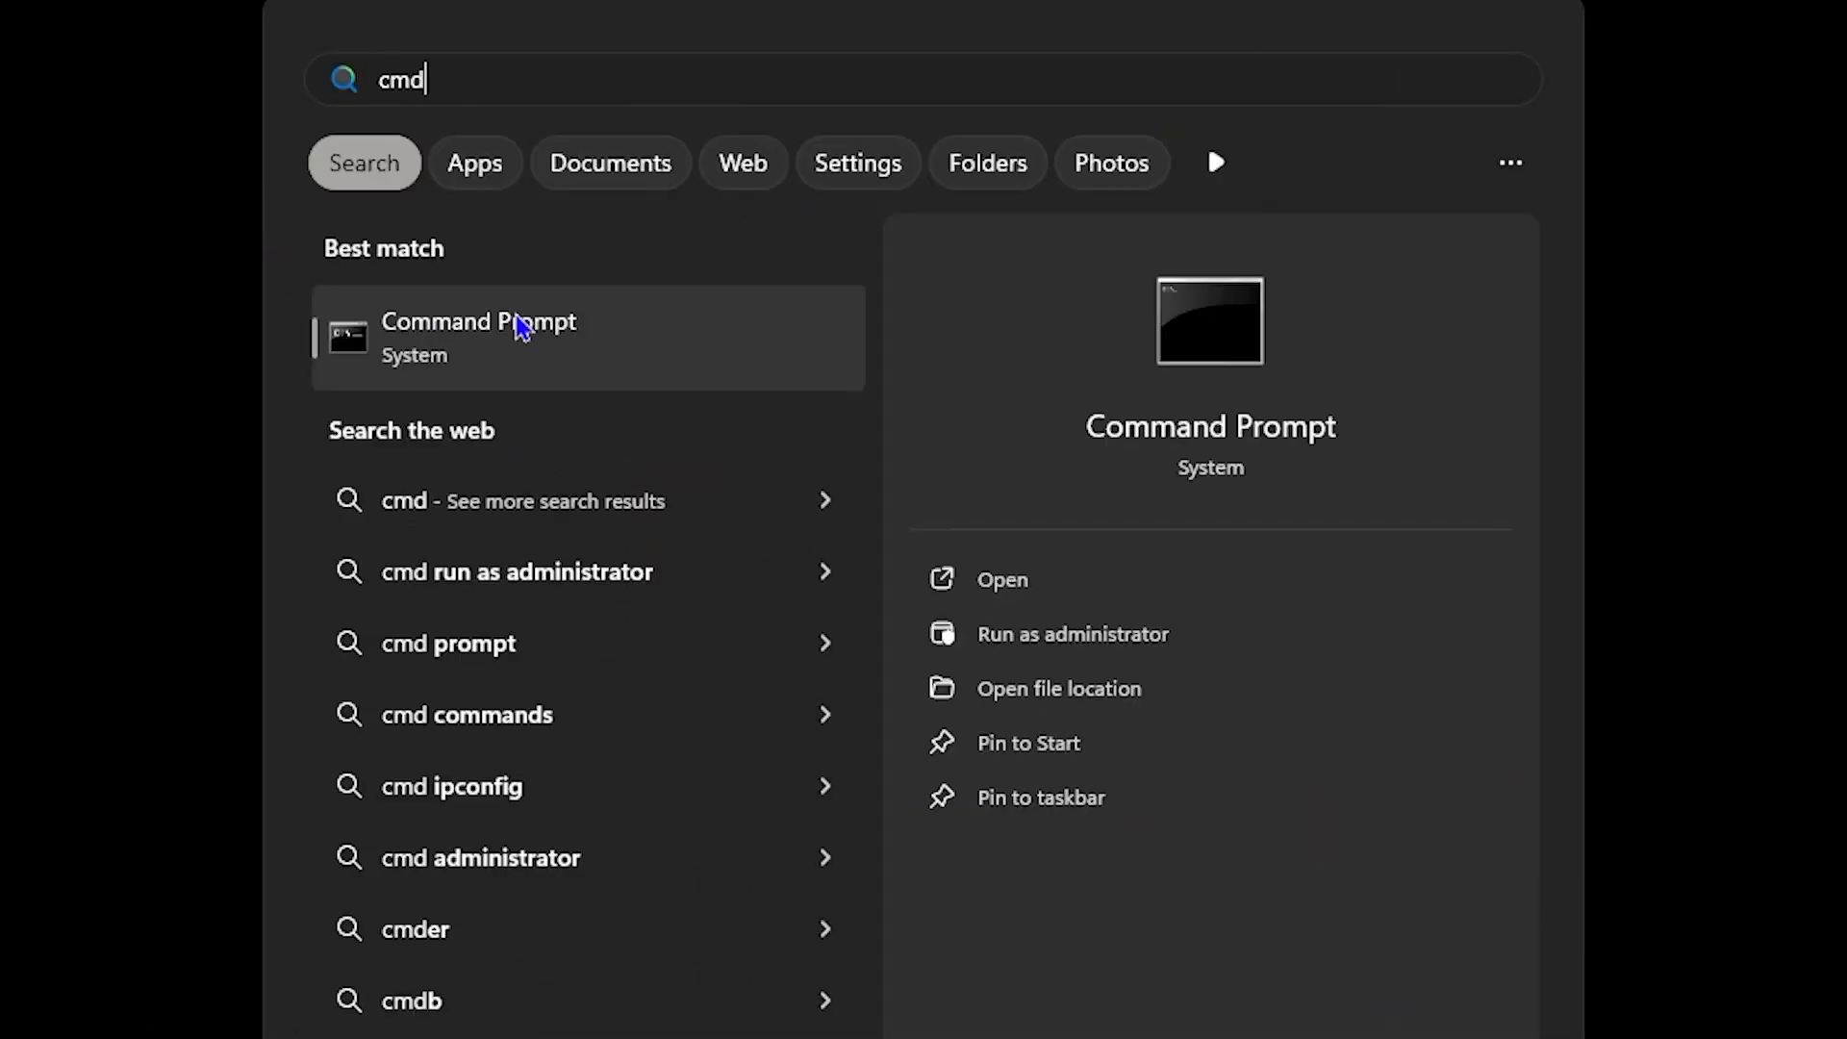
right_click(479, 336)
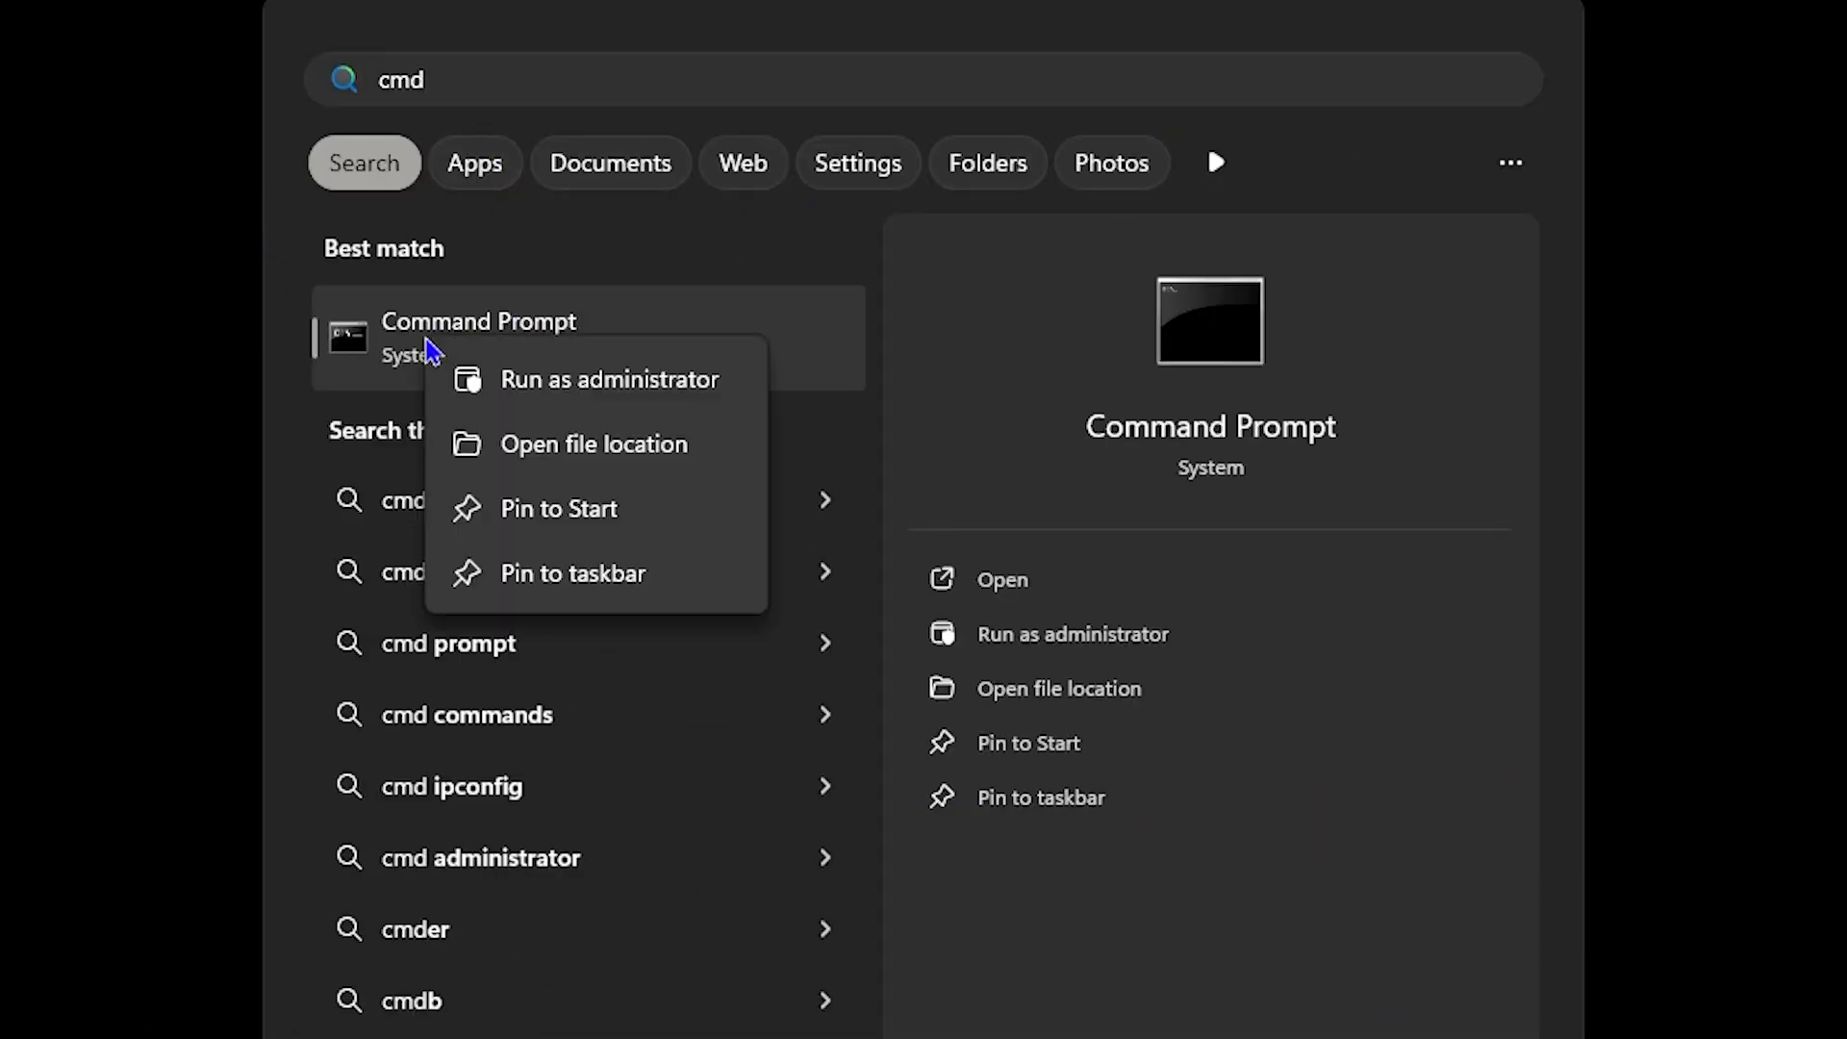
click(610, 379)
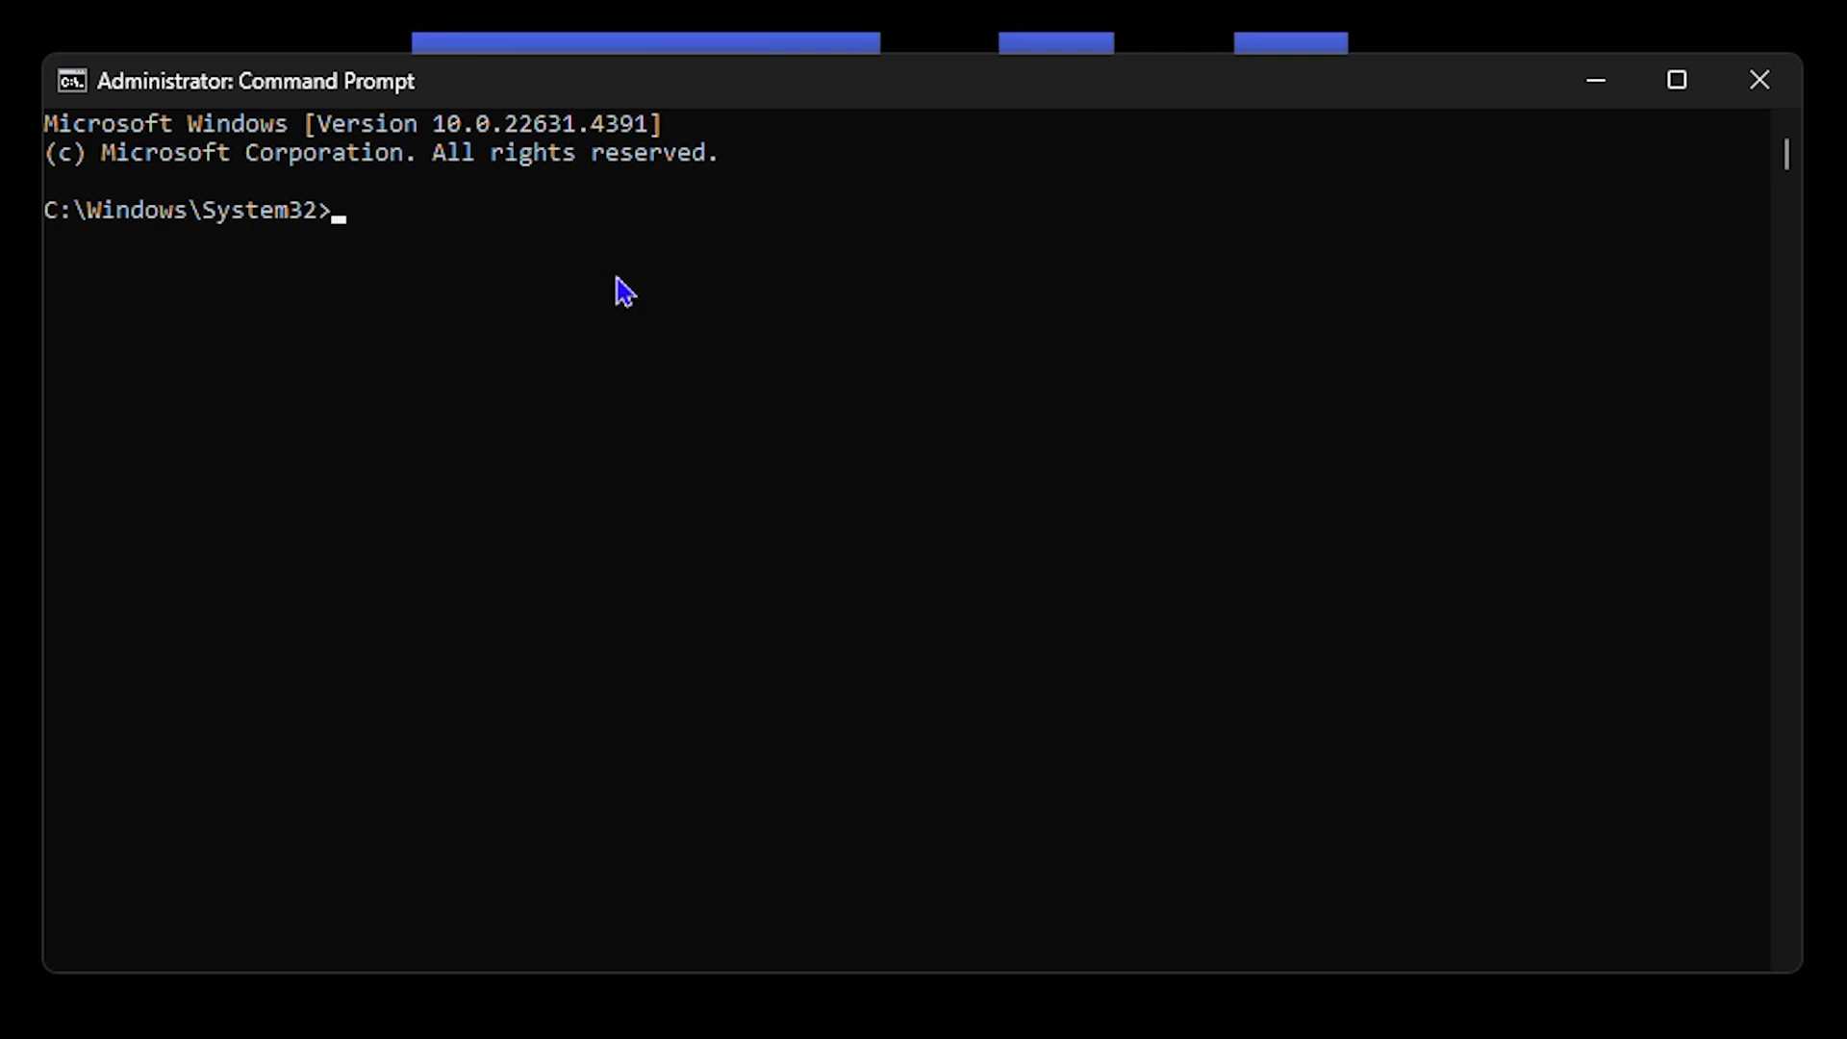
Run nslookup, entering interactive mode with default server one.one.one.one at 1.1.1.1
text(nsloo)
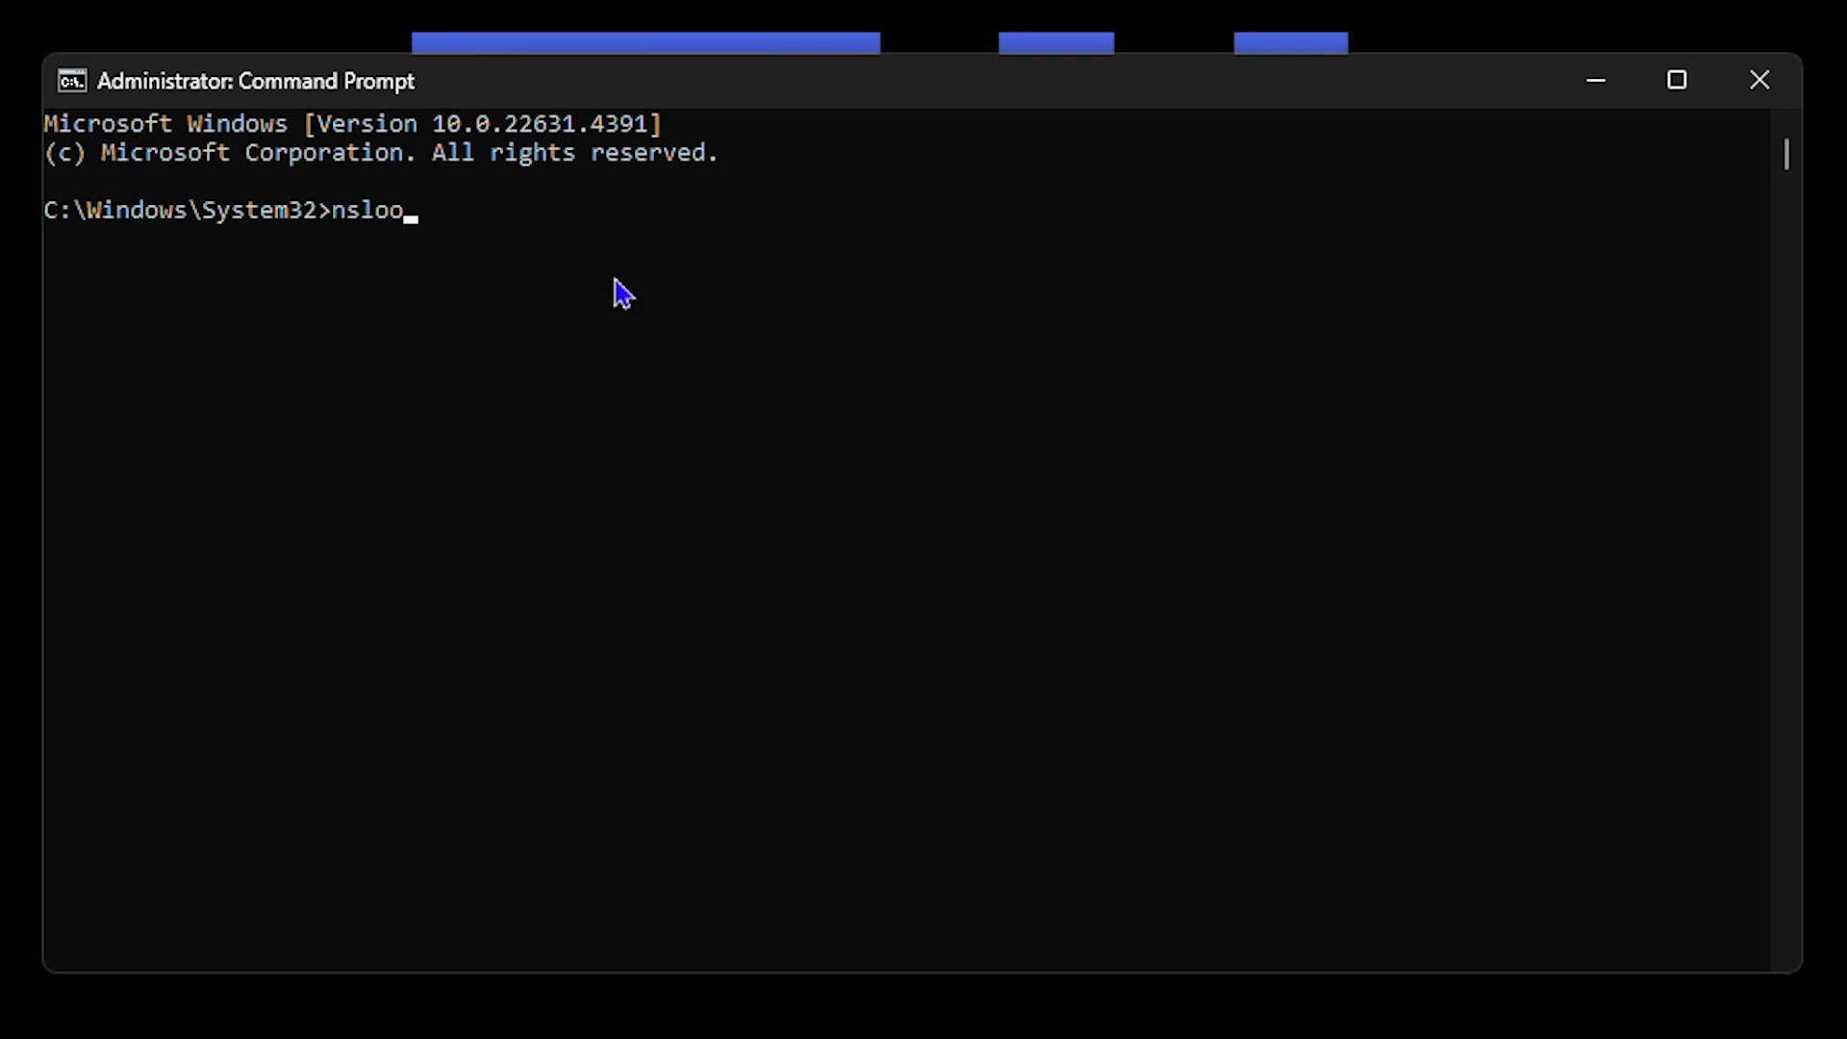
text(kup)
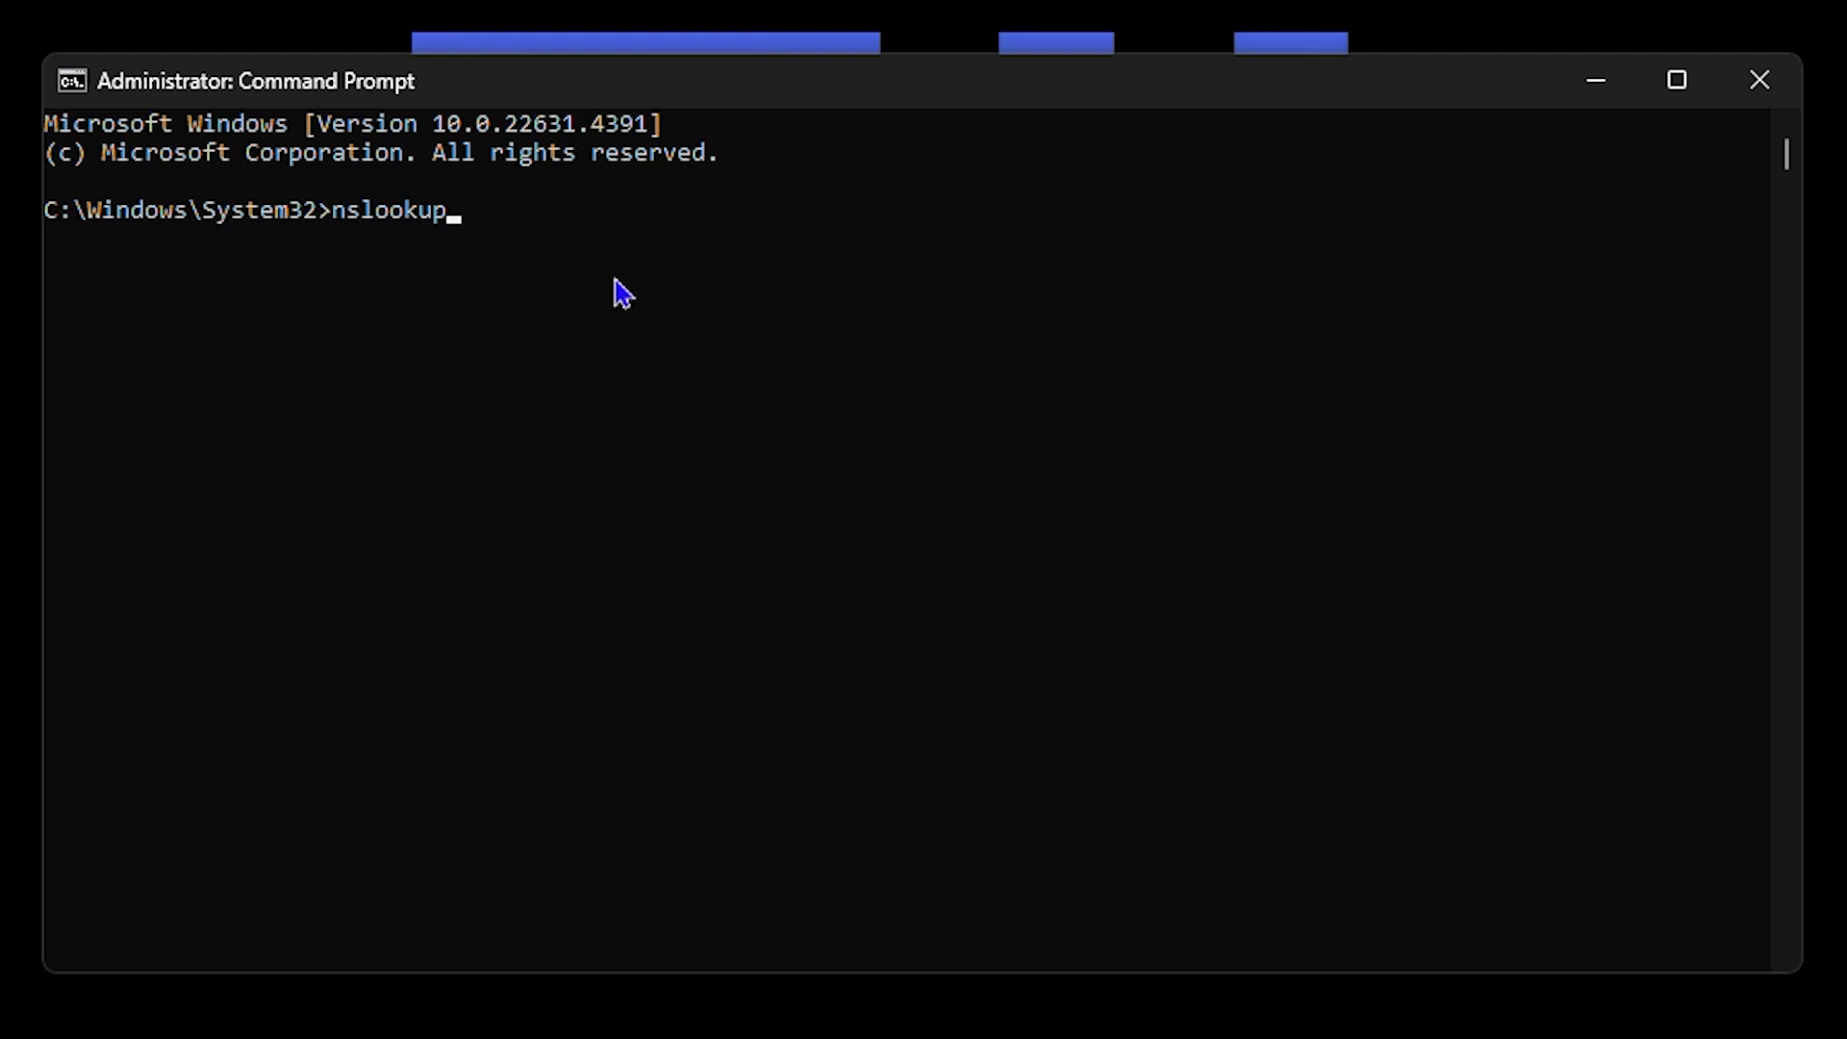
key(Return)
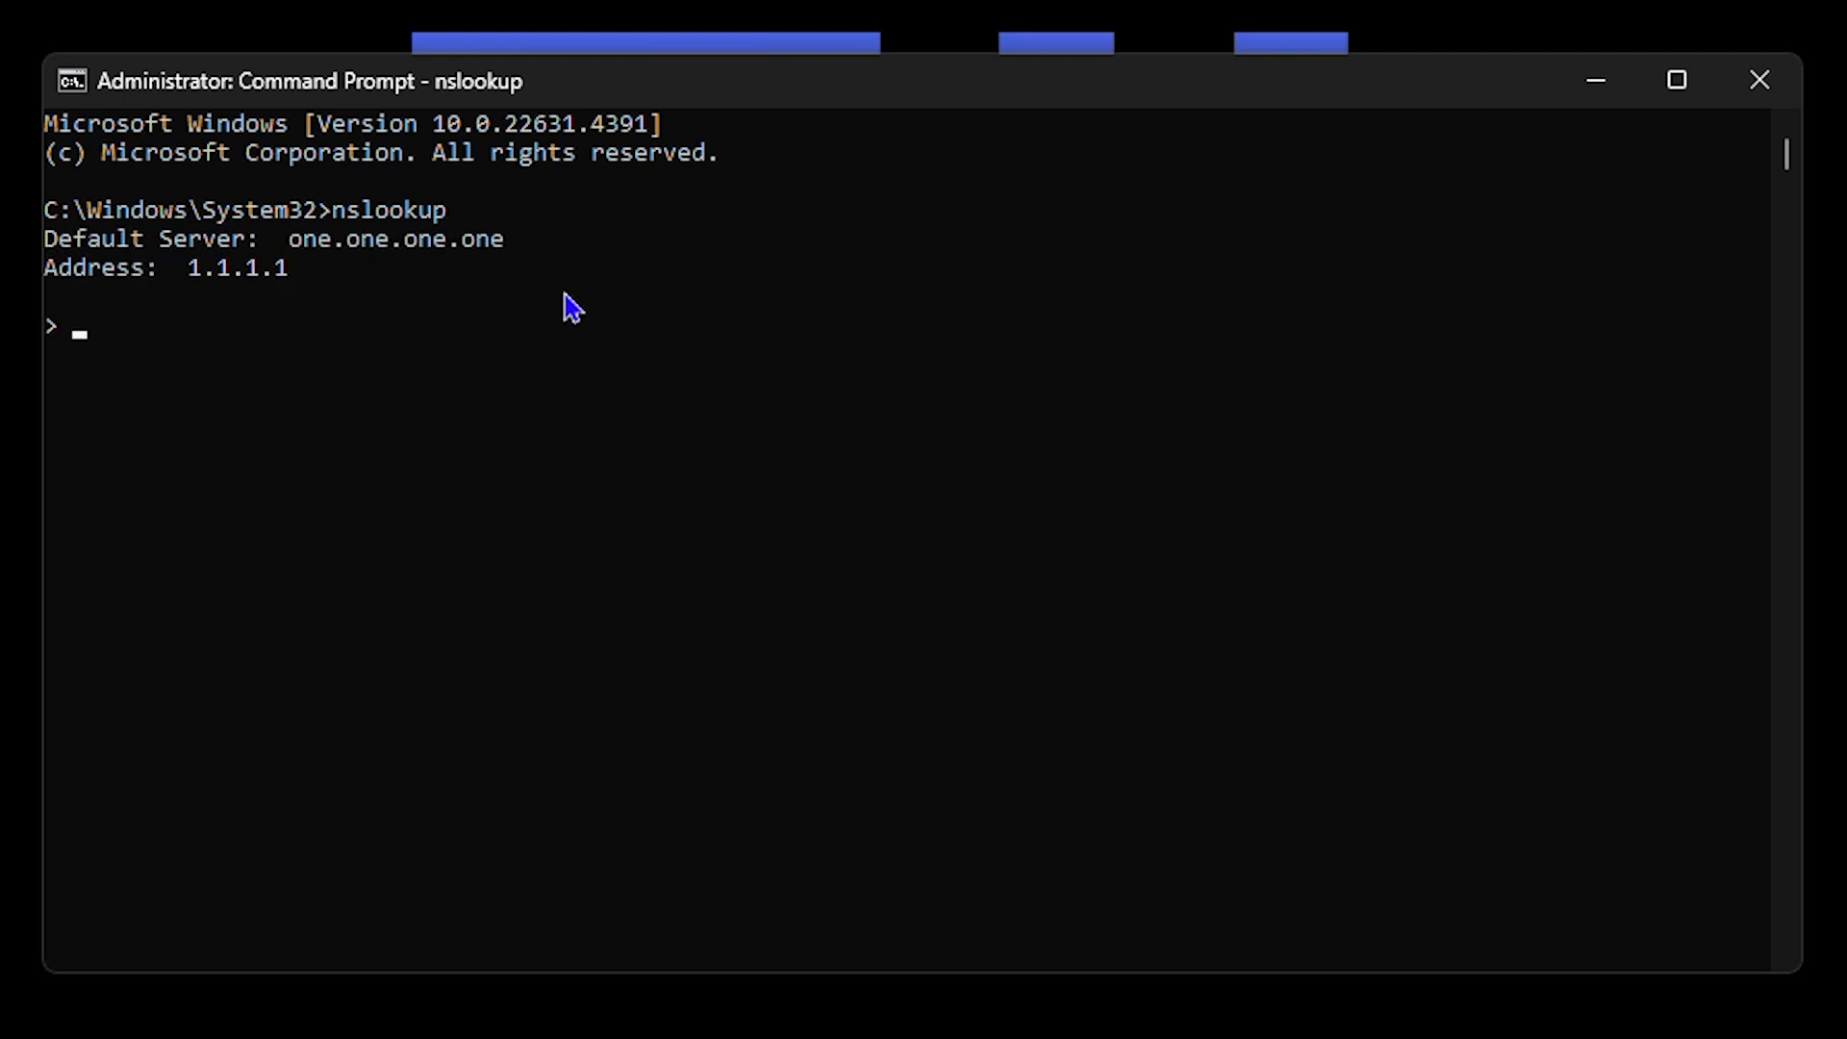
mouse_move(701, 46)
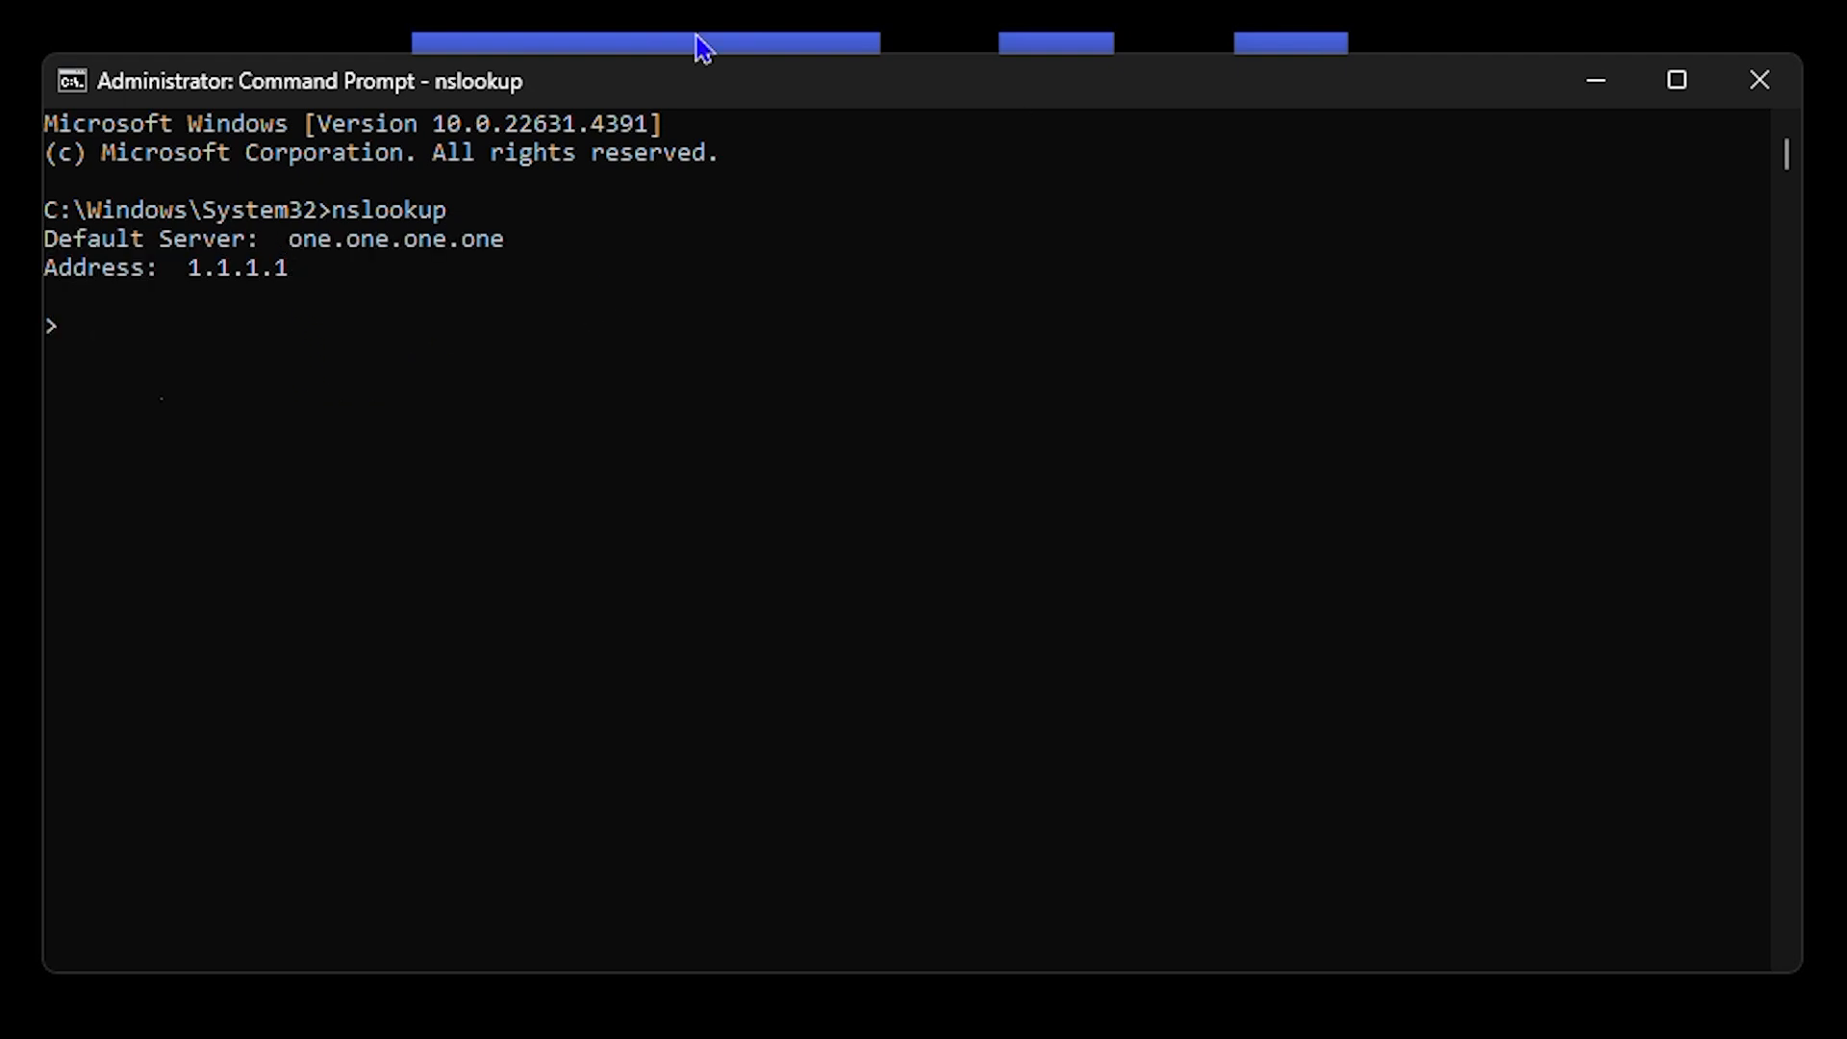
mouse_move(371, 283)
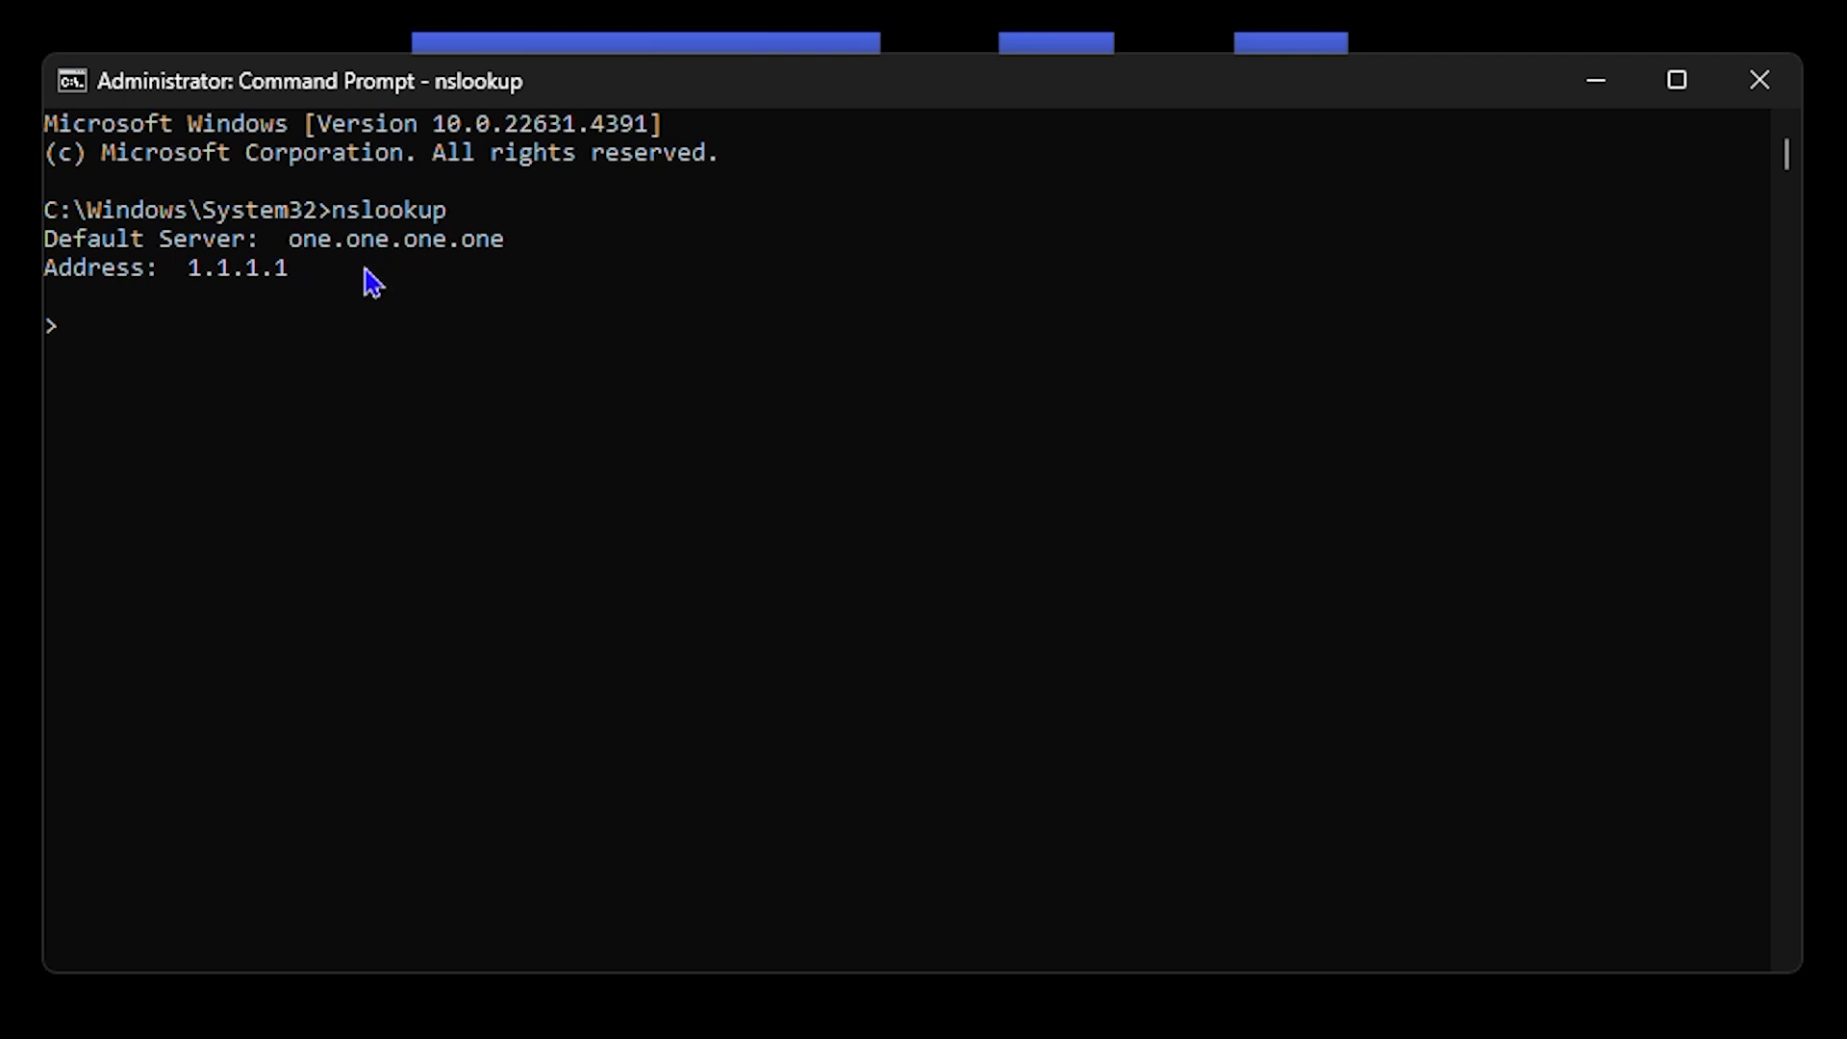
mouse_move(227, 317)
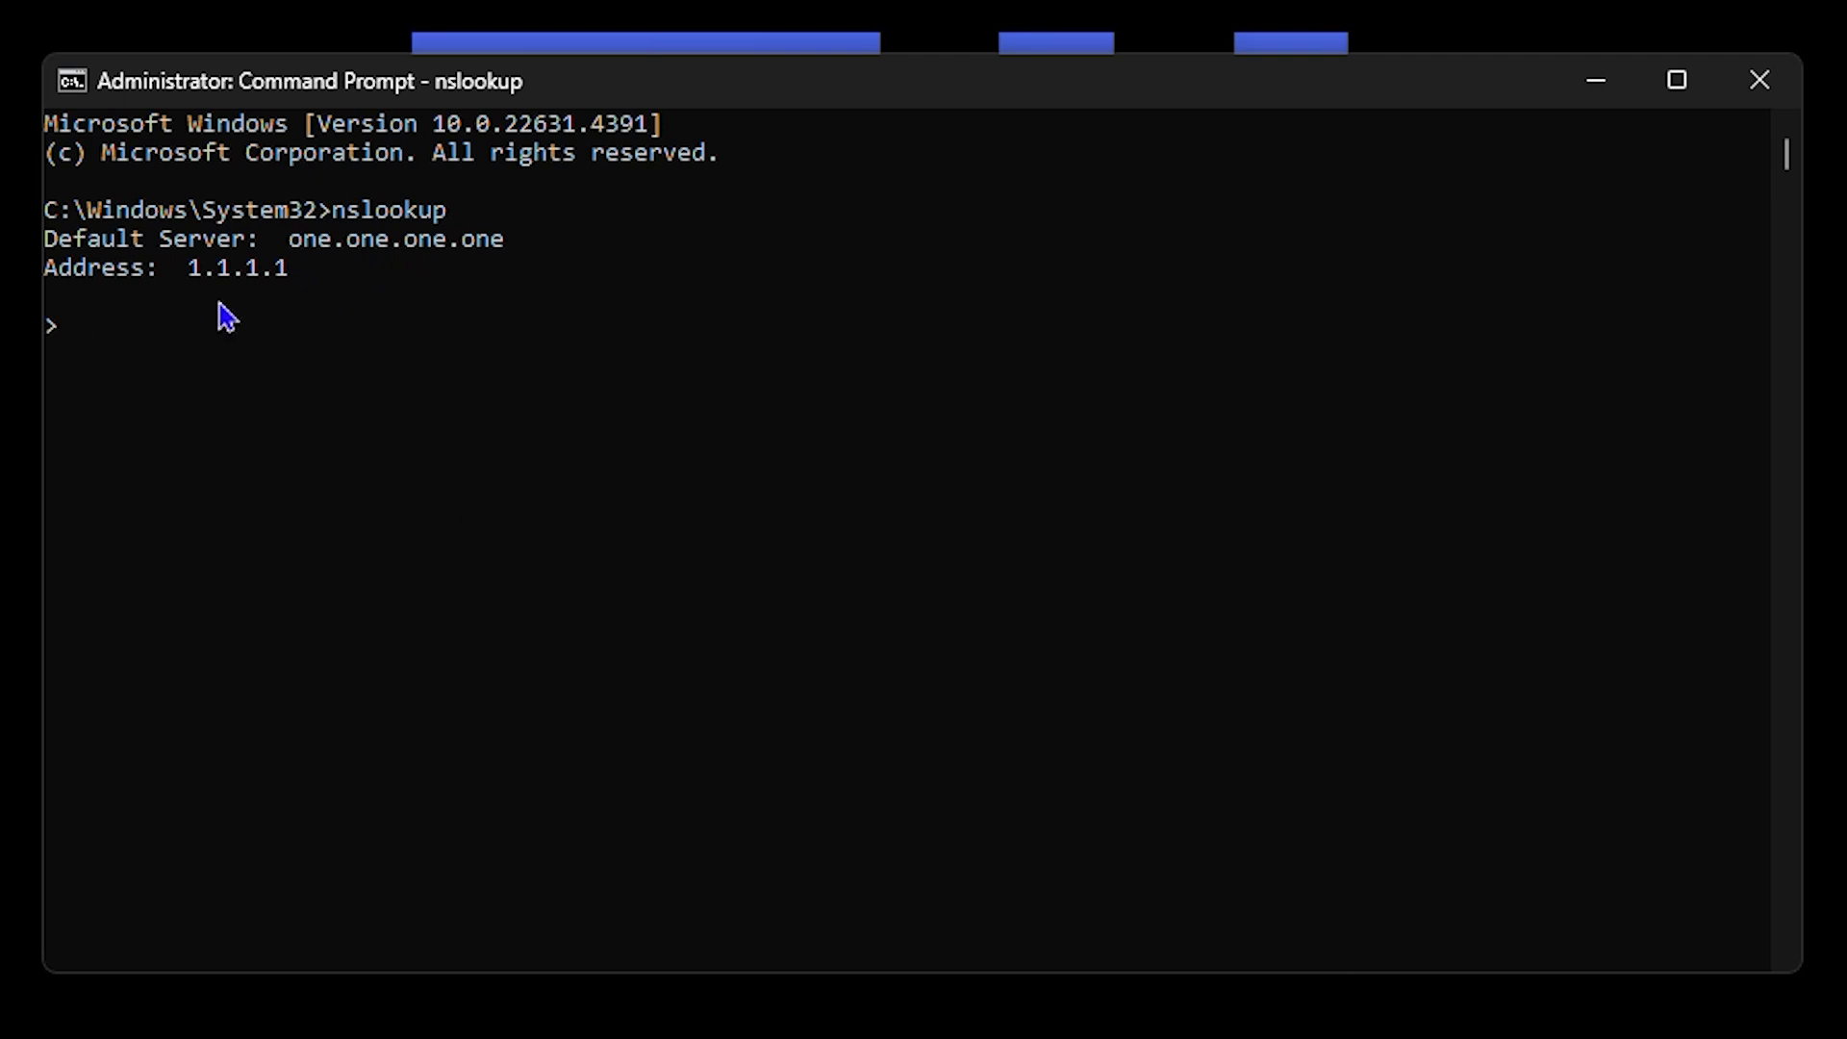
mouse_move(179, 265)
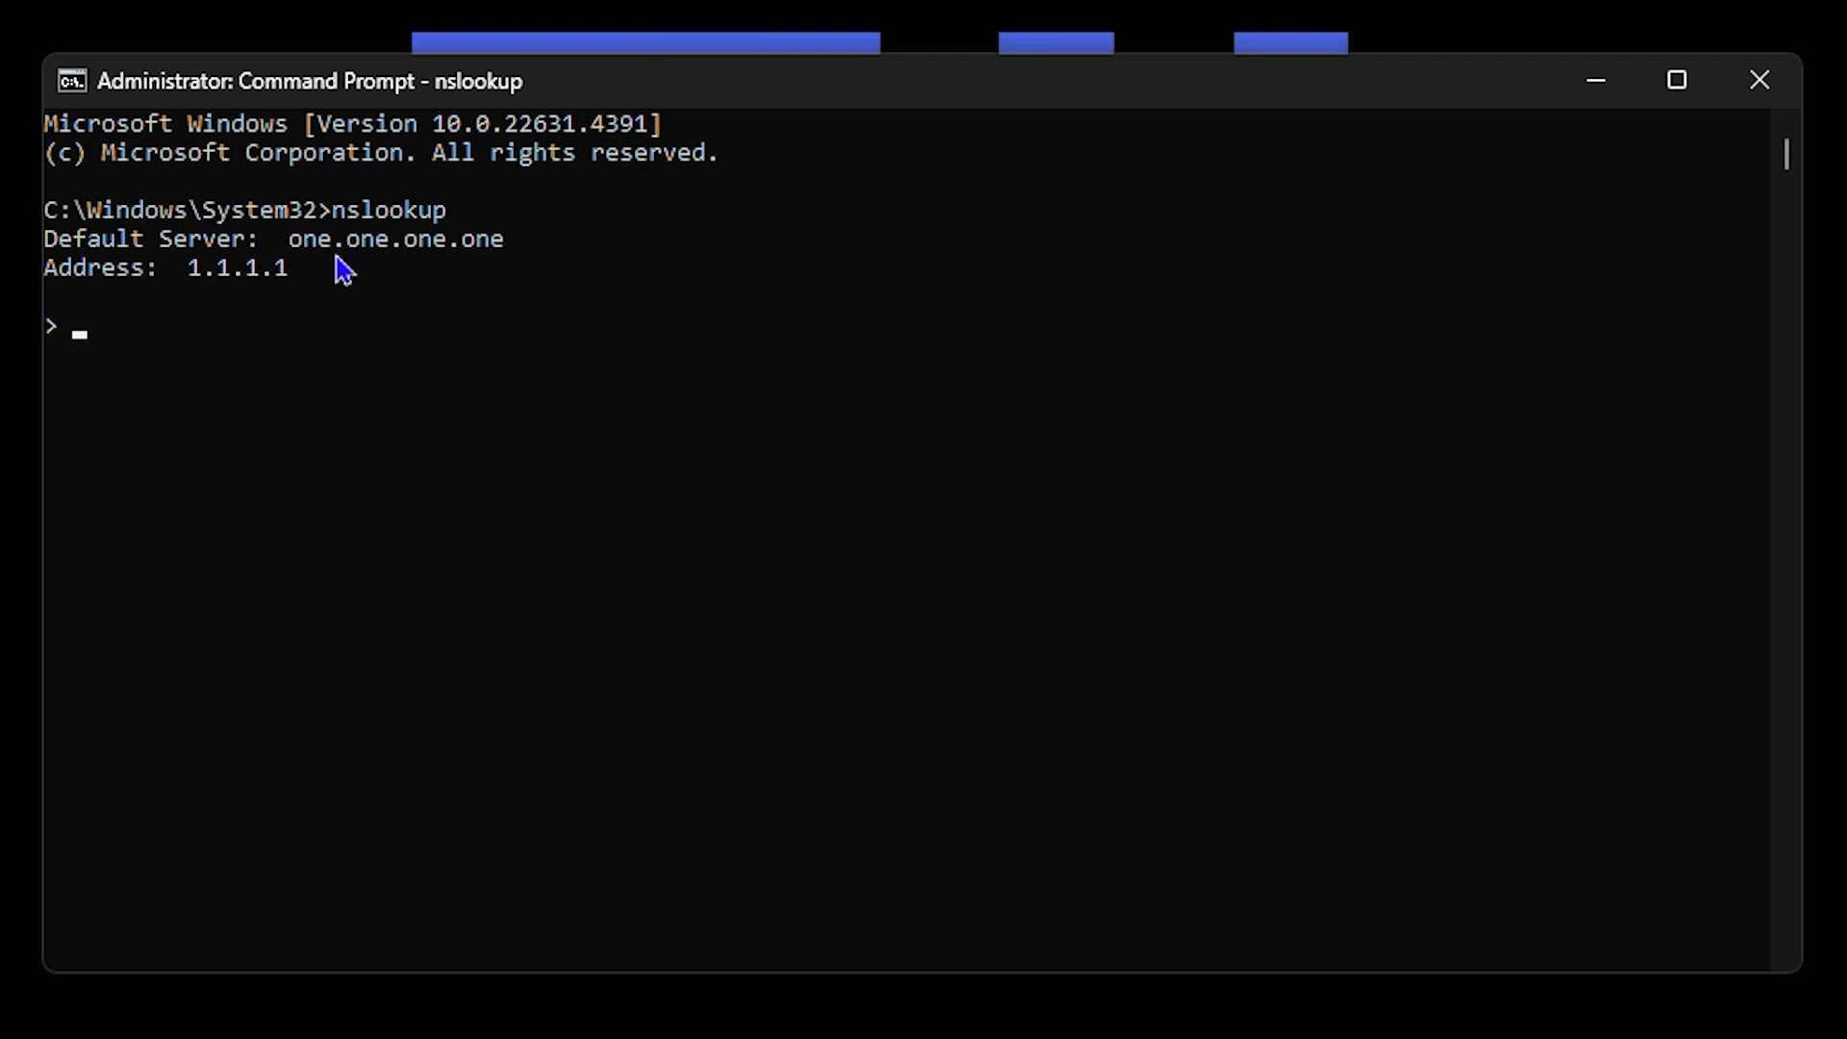
mouse_move(197, 308)
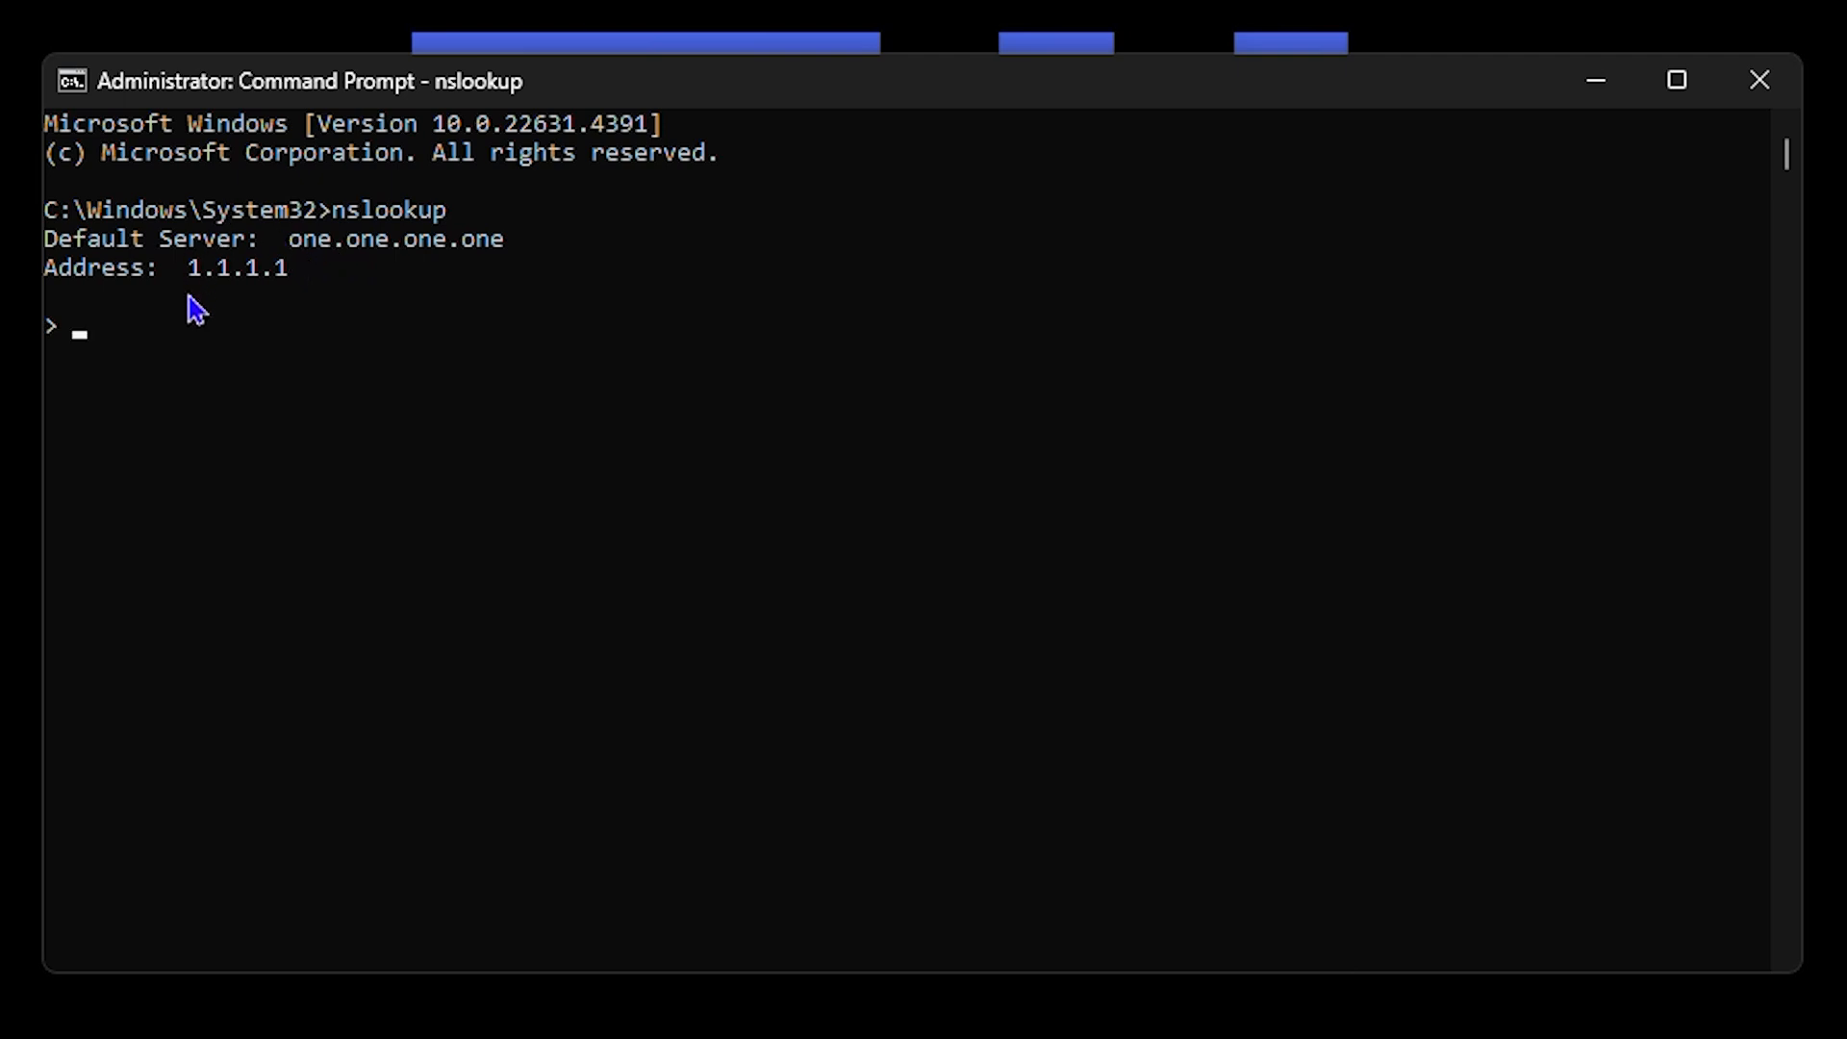